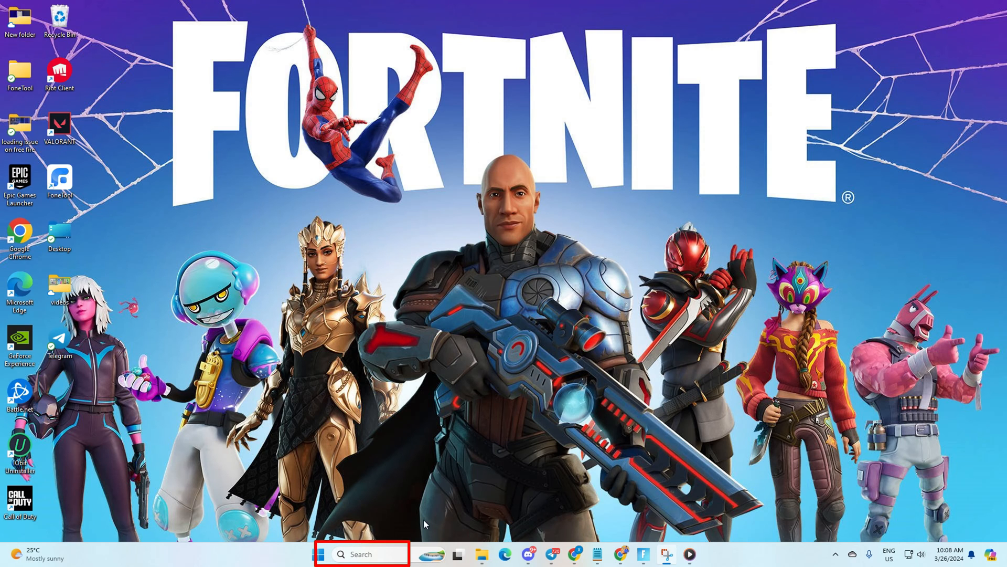
- Search Windows for 'cmd' to find the Command Prompt
{"action": "left_click", "coordinate": [363, 554]}
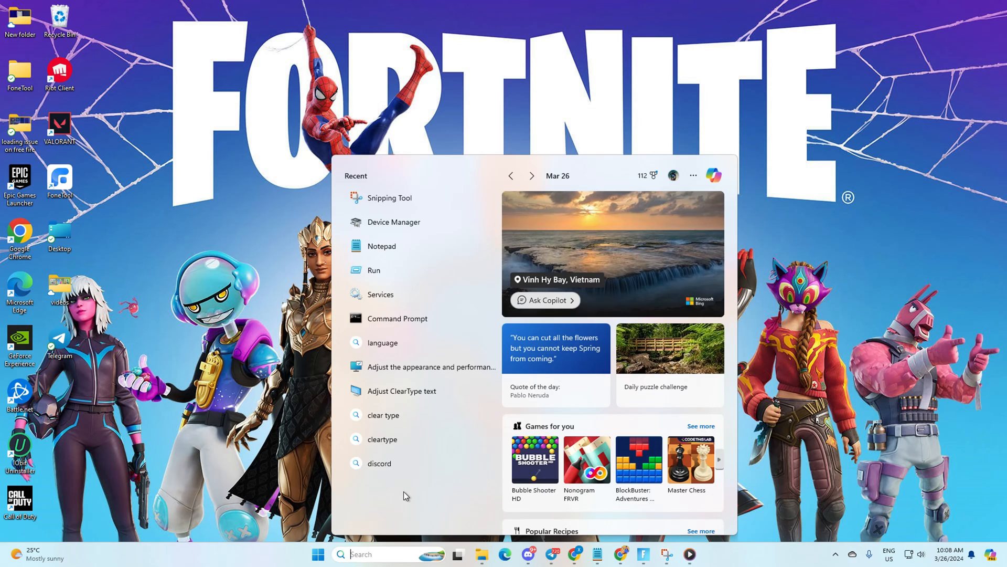
{"action": "type", "text": "cm"}
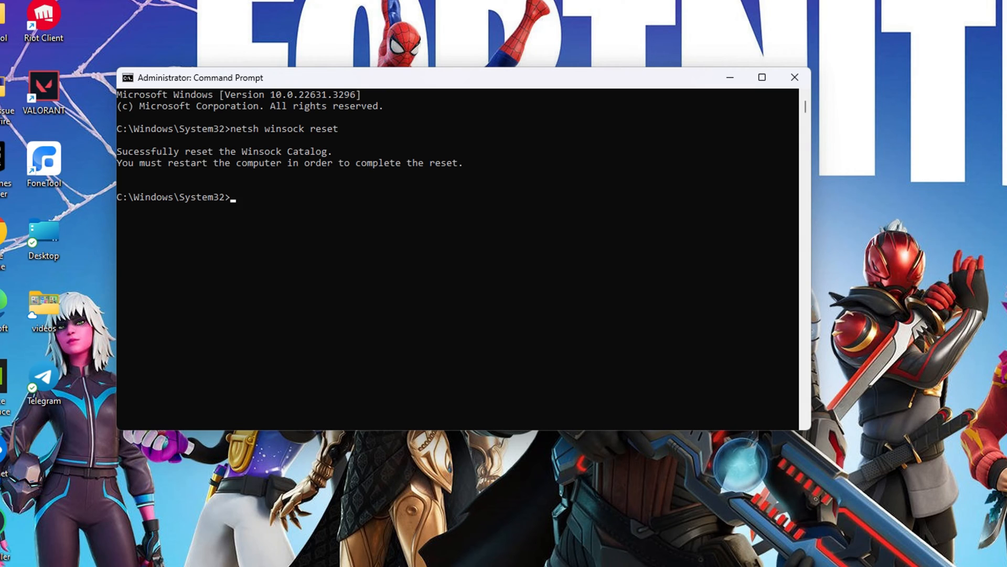
- Run ipconfig /flushdns, /release and /renew to refresh the network address
{"action": "type", "text": "'ipconfig /flushdns'"}
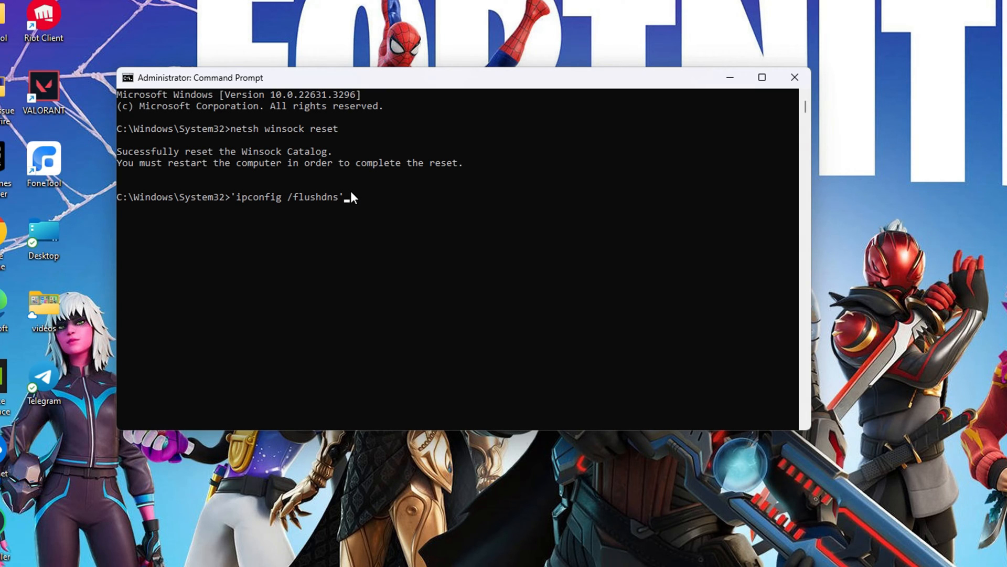
{"action": "mouse_move", "coordinate": [355, 206]}
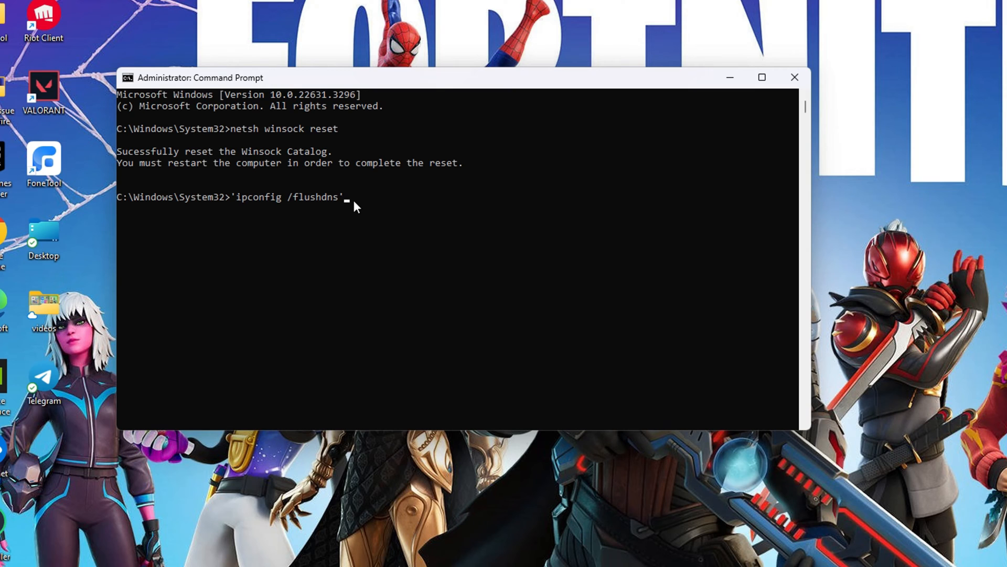
{"action": "type", "text": "ipconfig /release"}
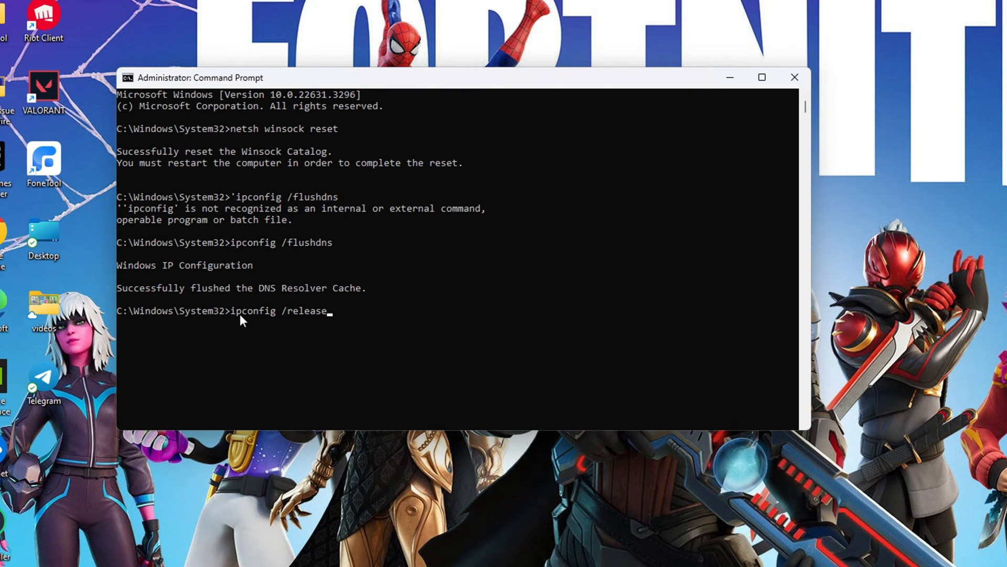
{"action": "mouse_move", "coordinate": [312, 341]}
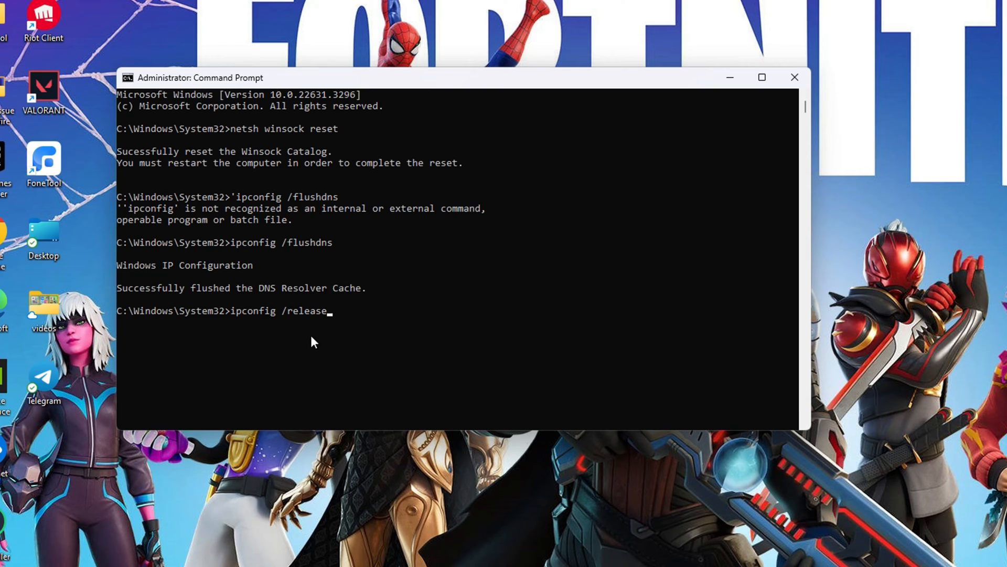
{"action": "key", "text": "Return"}
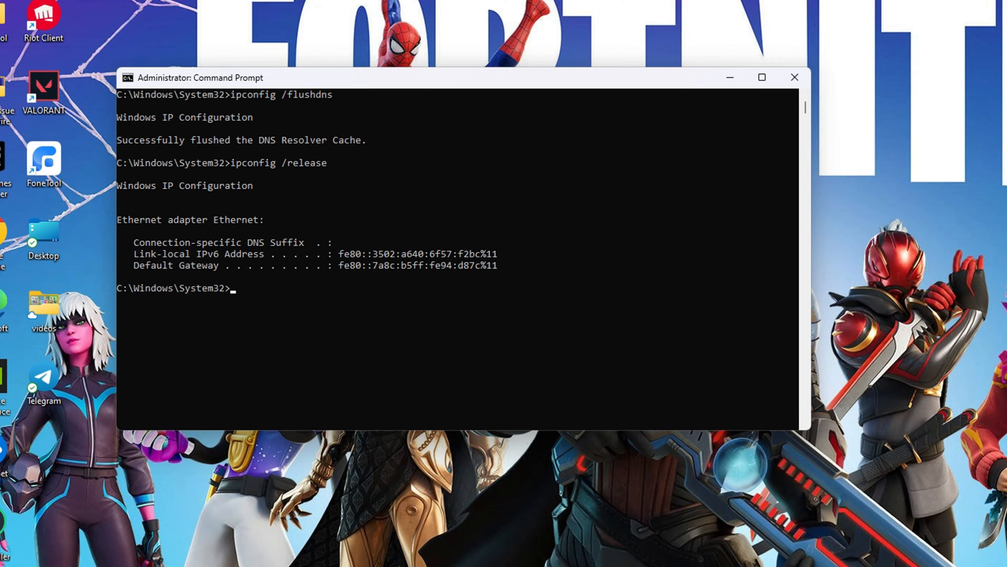
{"action": "type", "text": "ipconfig /renew"}
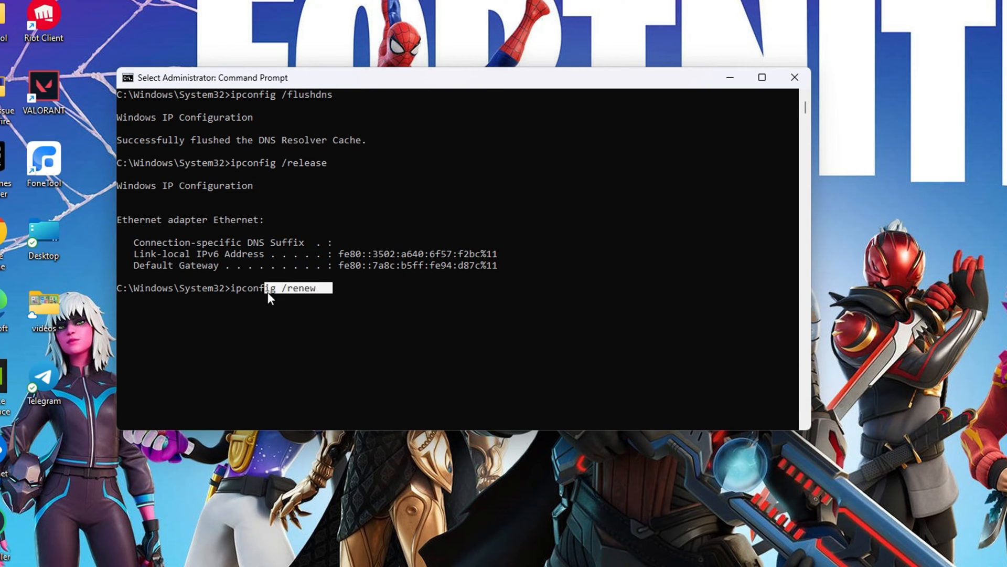
{"action": "key", "text": "Return"}
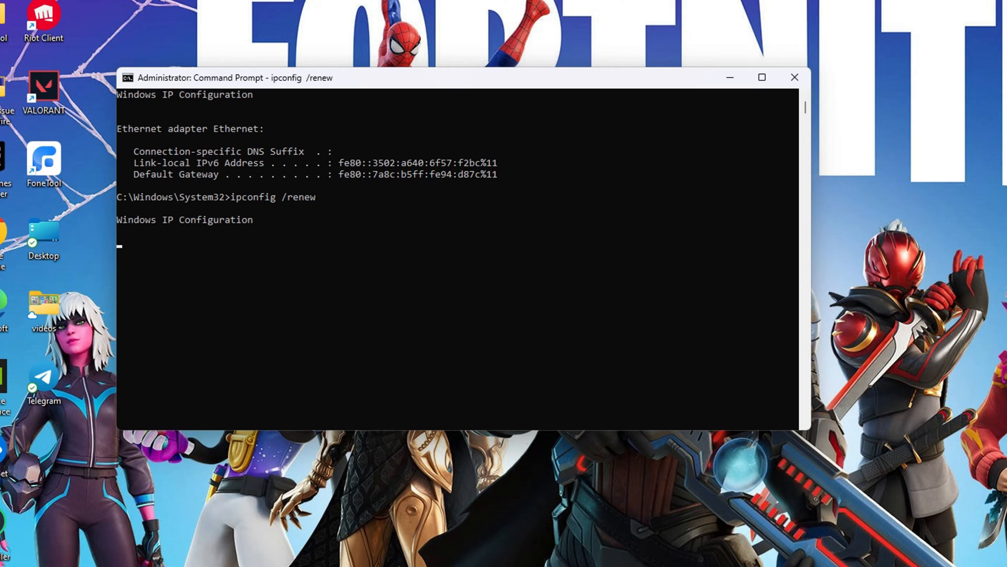
- Run netsh int ip reset and close the Command Prompt
{"action": "type", "text": "netsh int ip reset"}
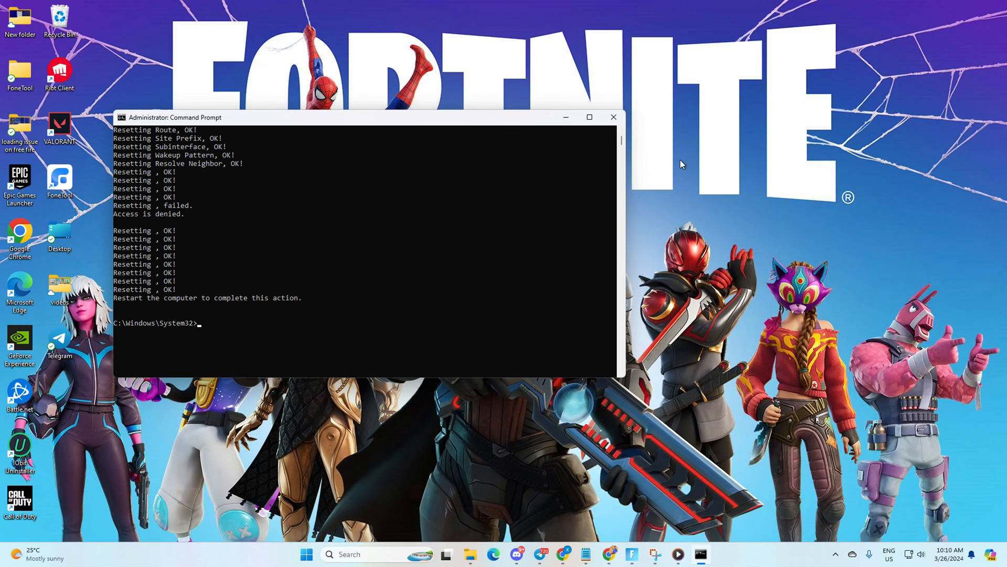
{"action": "left_click", "coordinate": [611, 116]}
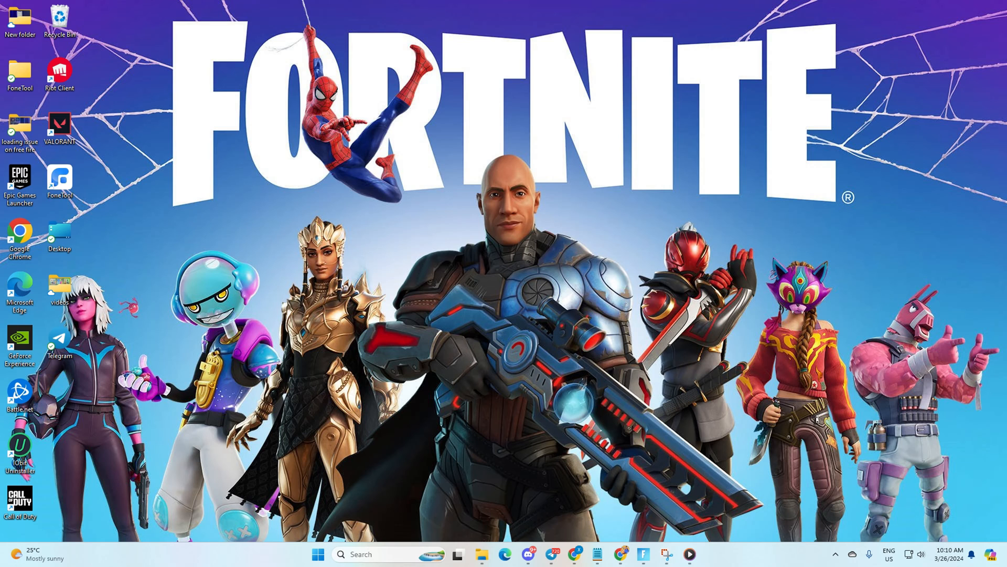
{"action": "mouse_move", "coordinate": [460, 26]}
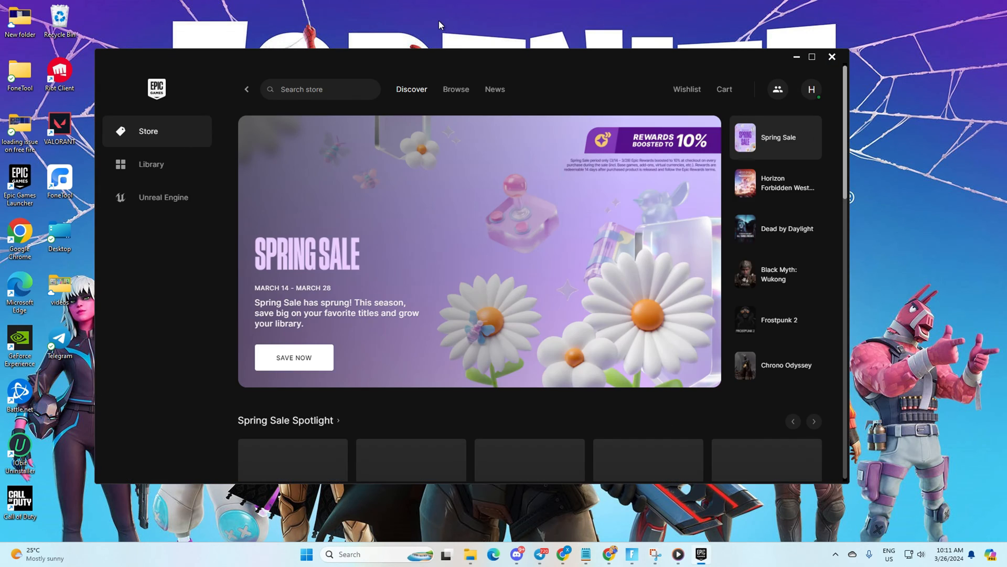
- From the Library, verify the Fortnite game files through its Manage options
{"action": "left_click", "coordinate": [151, 164]}
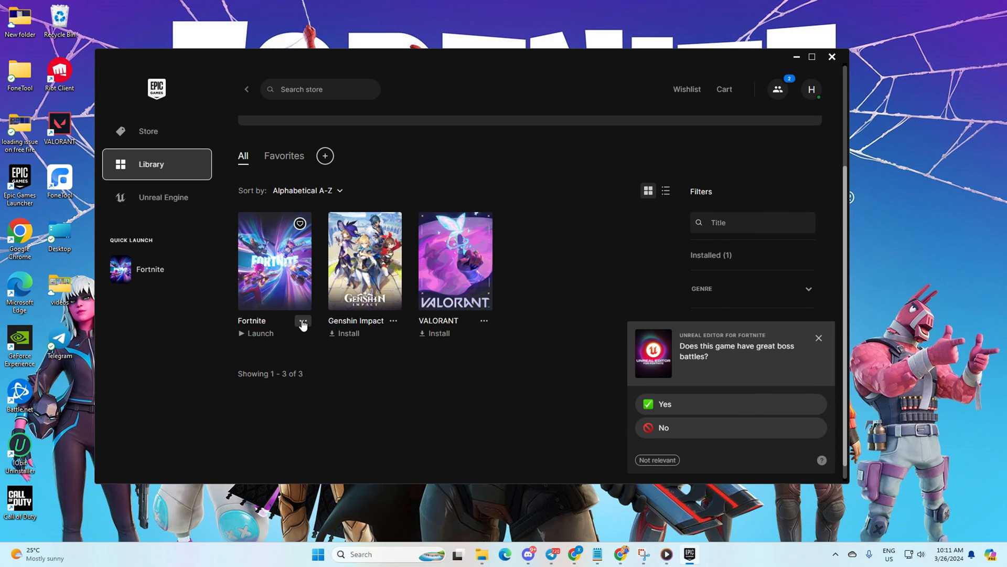
{"action": "left_click", "coordinate": [302, 322]}
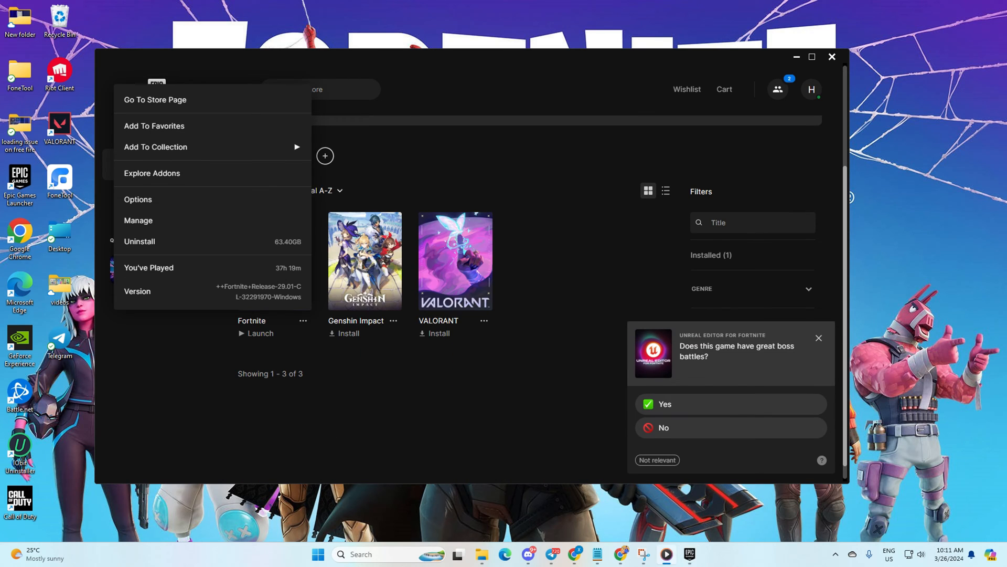
{"action": "mouse_move", "coordinate": [138, 220]}
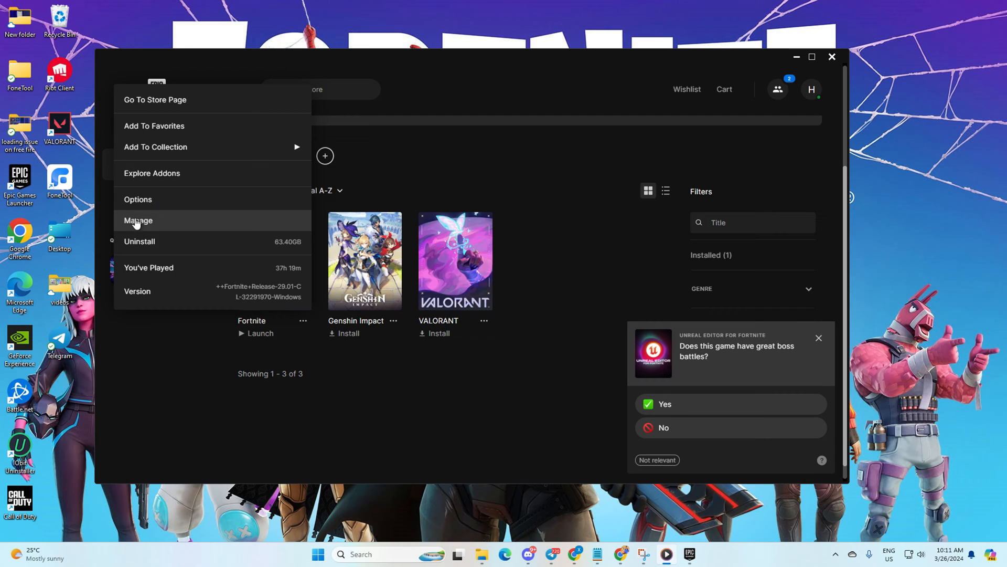
{"action": "left_click", "coordinate": [137, 220]}
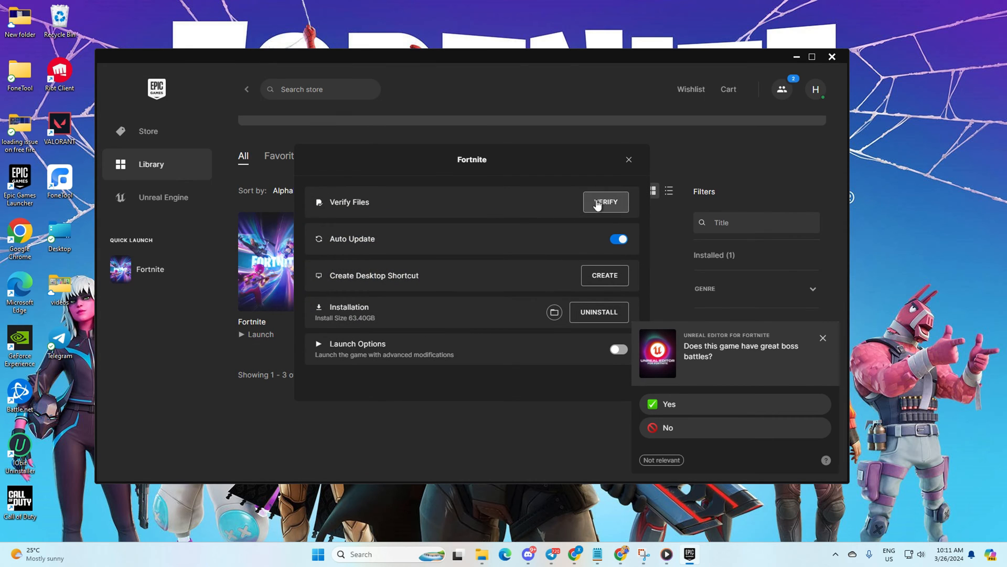
{"action": "left_click", "coordinate": [628, 159]}
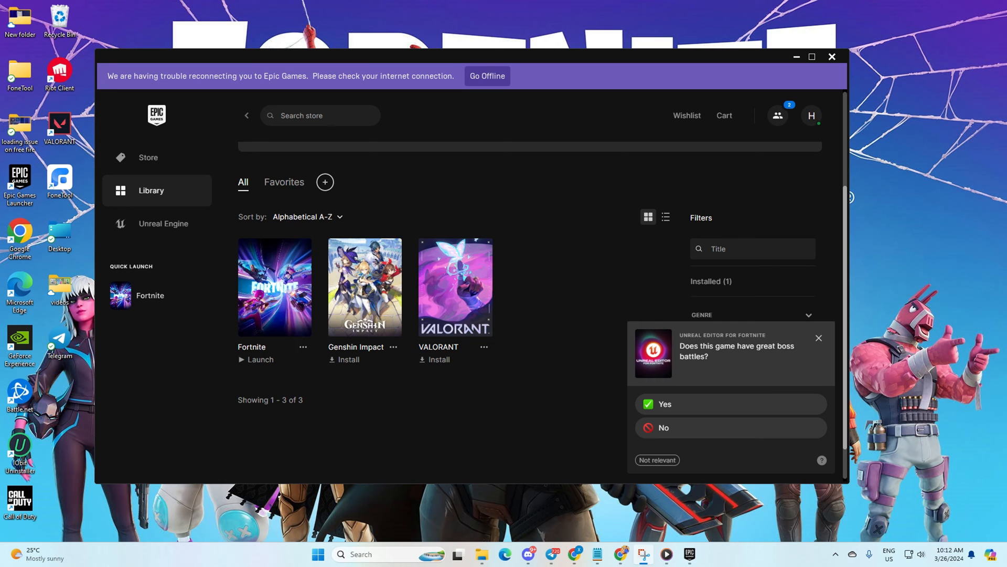
{"action": "mouse_move", "coordinate": [352, 191]}
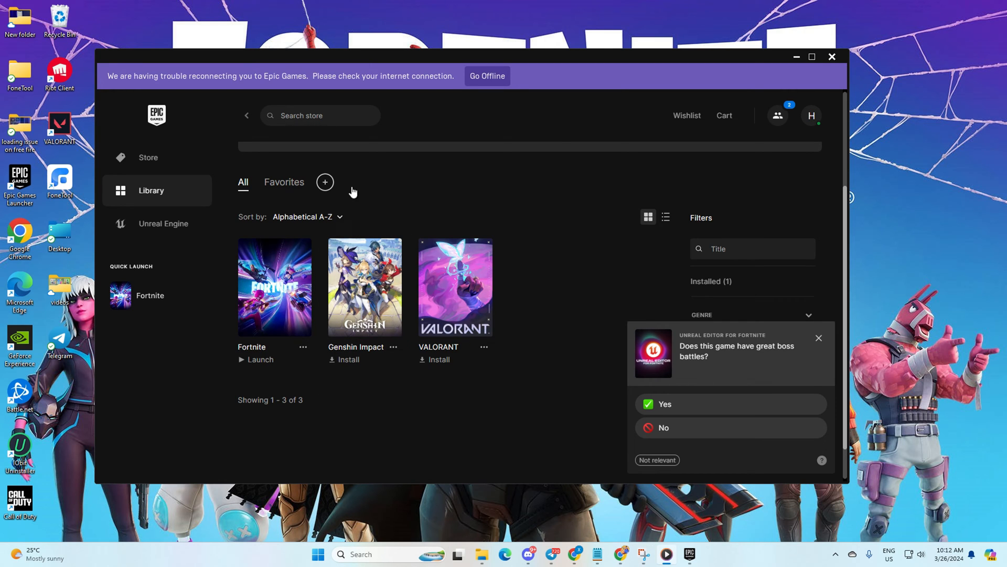
{"action": "left_click", "coordinate": [832, 57]}
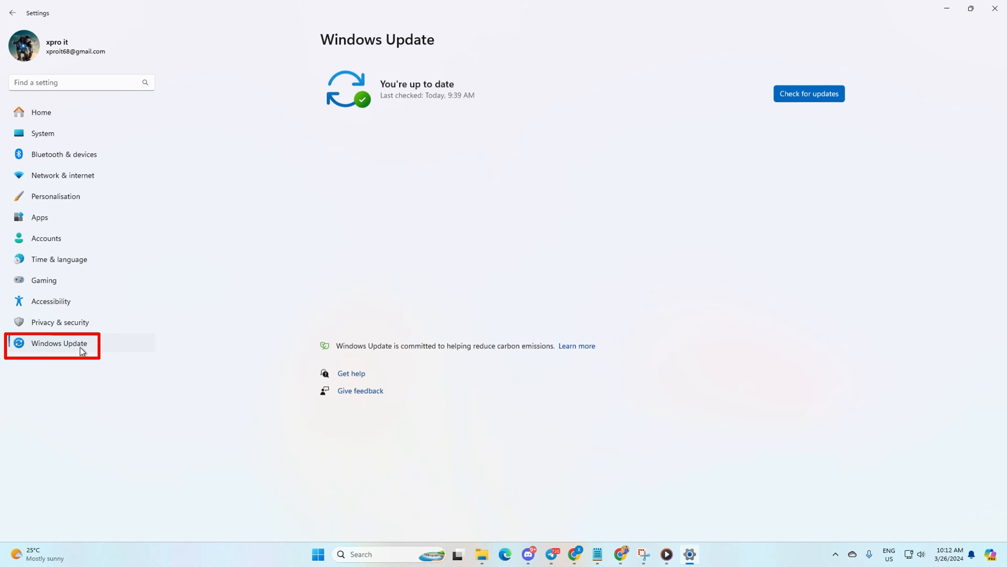
- Show the Windows Update page reporting the PC is up to date
{"action": "left_click", "coordinate": [809, 93]}
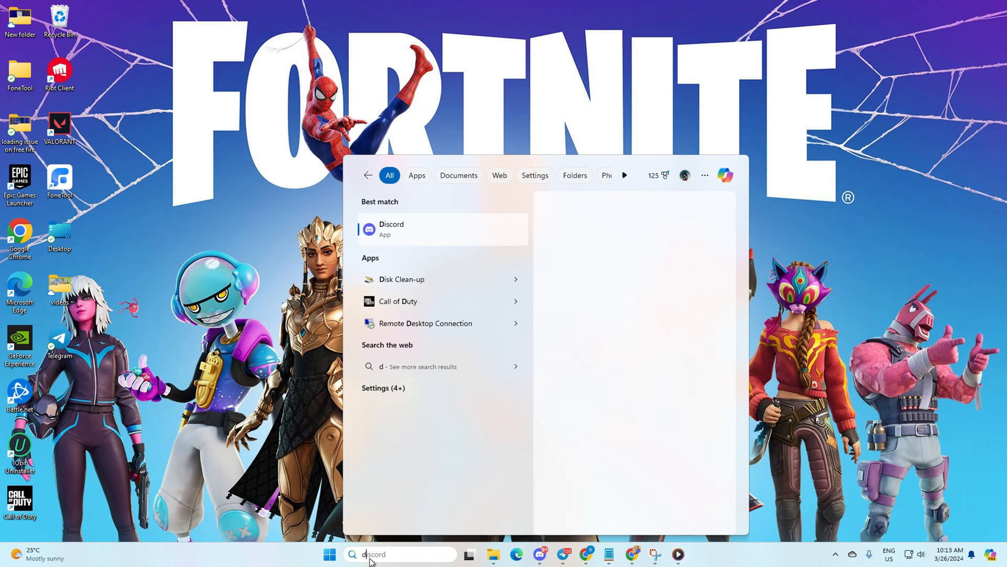
- Search for and launch Device Manager
{"action": "type", "text": "device Manager"}
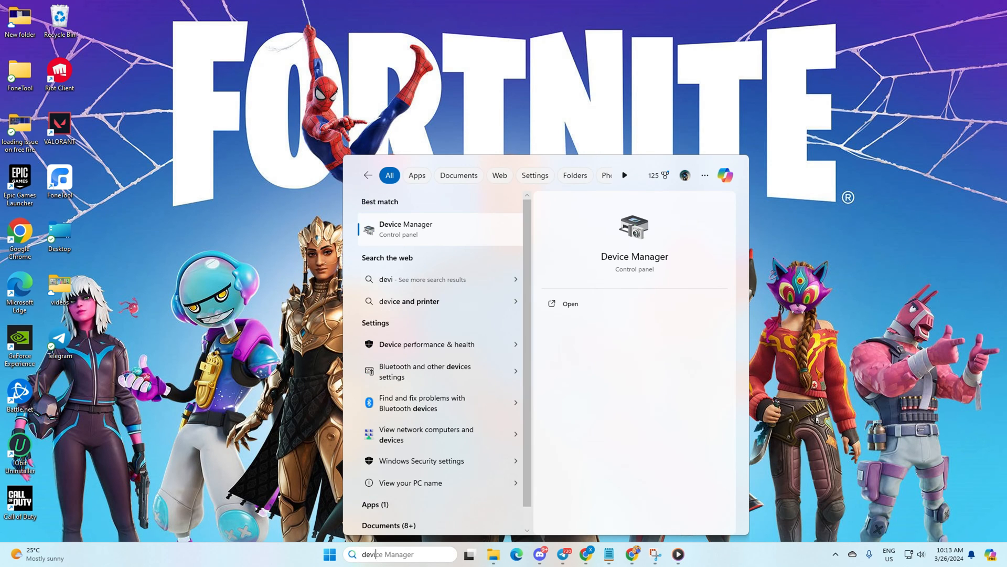
{"action": "left_click", "coordinate": [568, 302]}
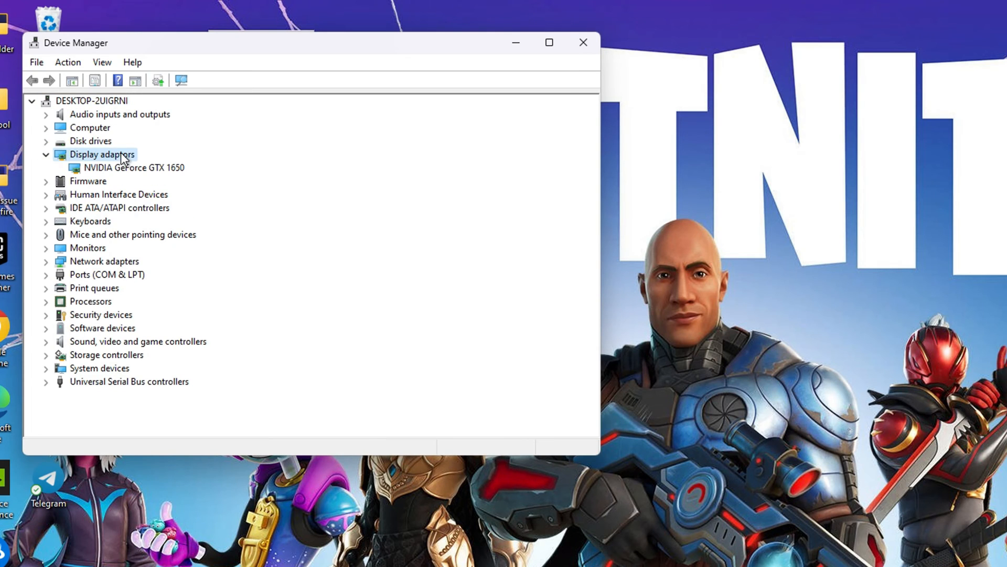
- Update the NVIDIA GeForce GTX 1650 driver automatically; best driver already installed
{"action": "right_click", "coordinate": [132, 168]}
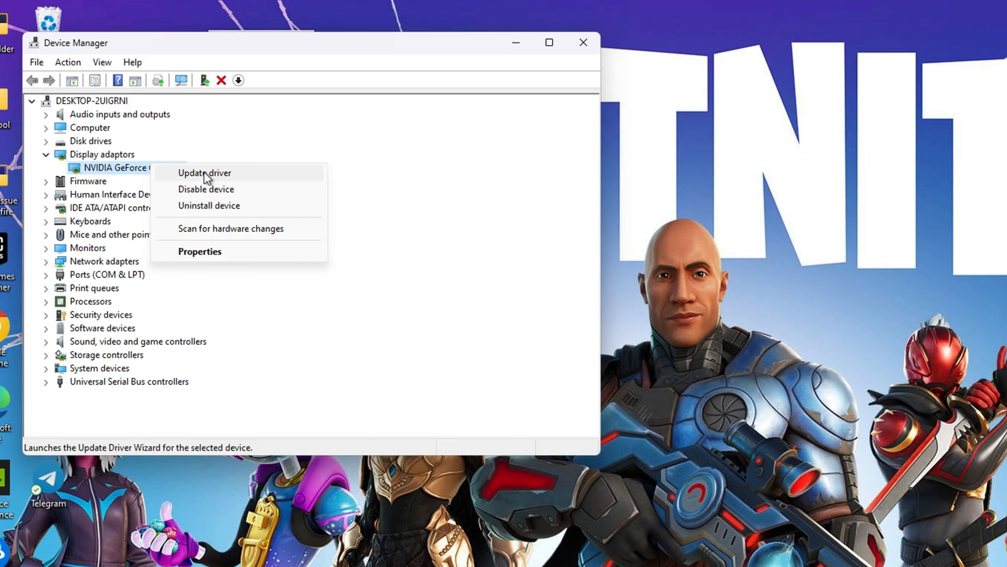
{"action": "left_click", "coordinate": [205, 172]}
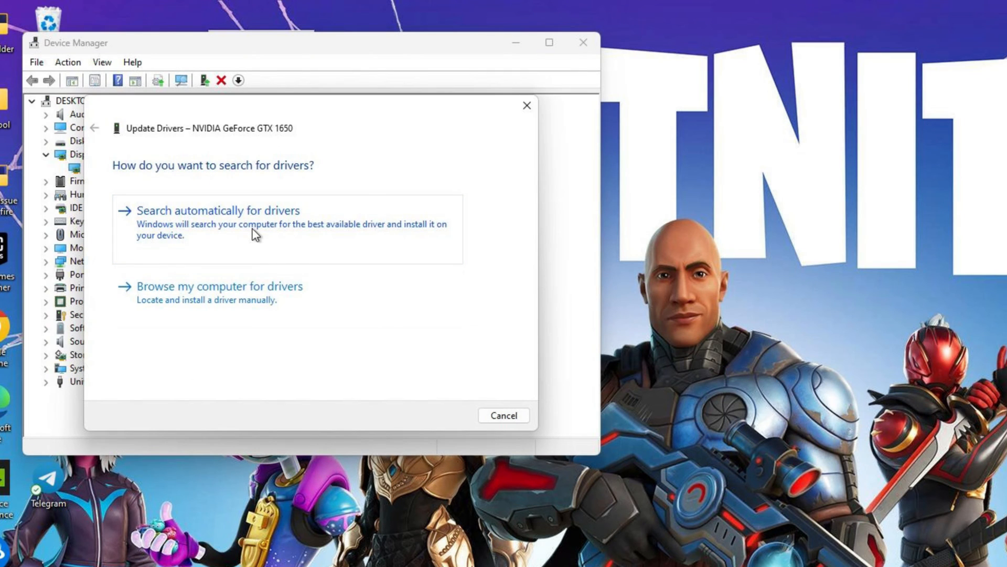
{"action": "left_click", "coordinate": [217, 210]}
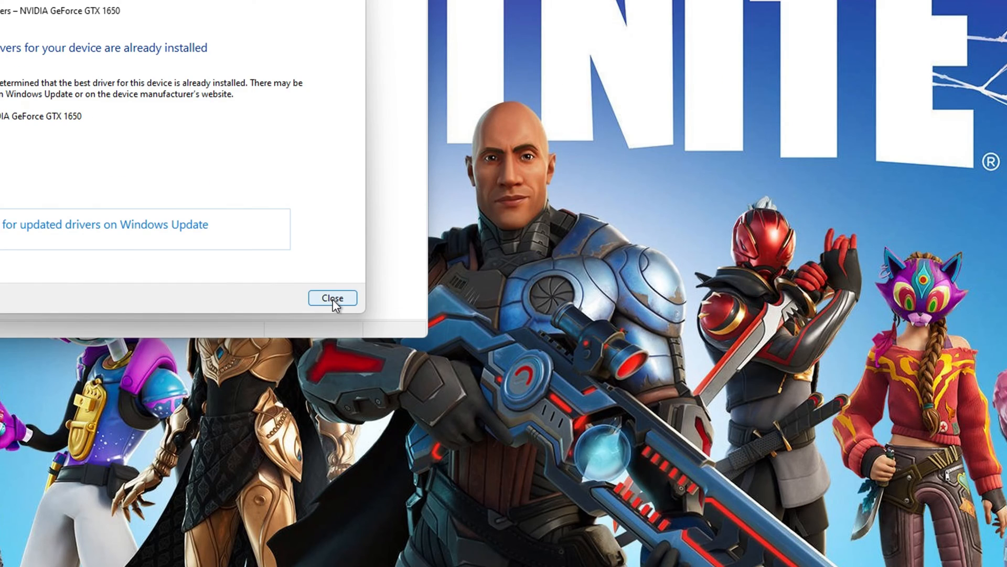
{"action": "left_click", "coordinate": [332, 297]}
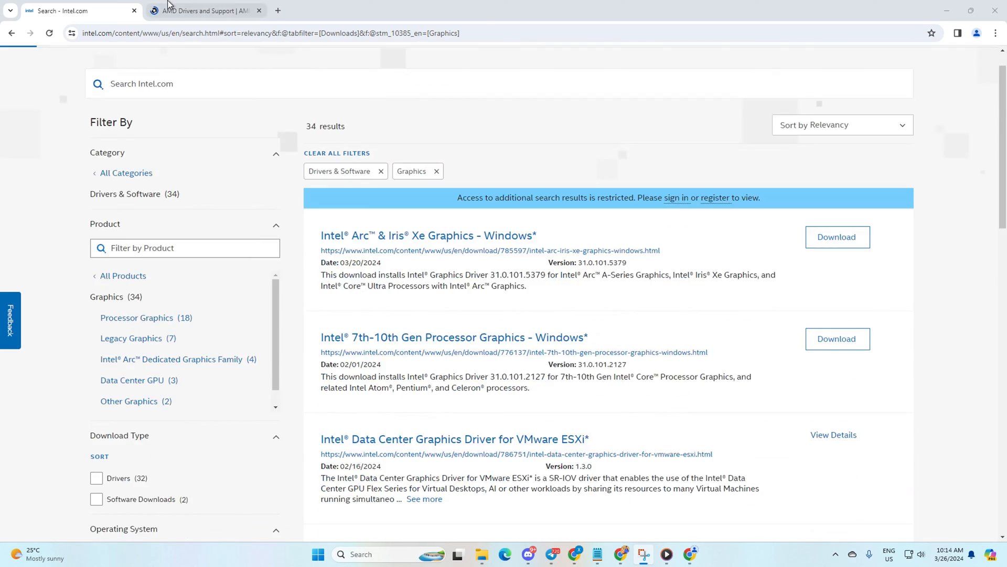
- Switch from the Intel graphics downloads to the AMD Drivers and Support page
{"action": "left_click", "coordinate": [202, 10]}
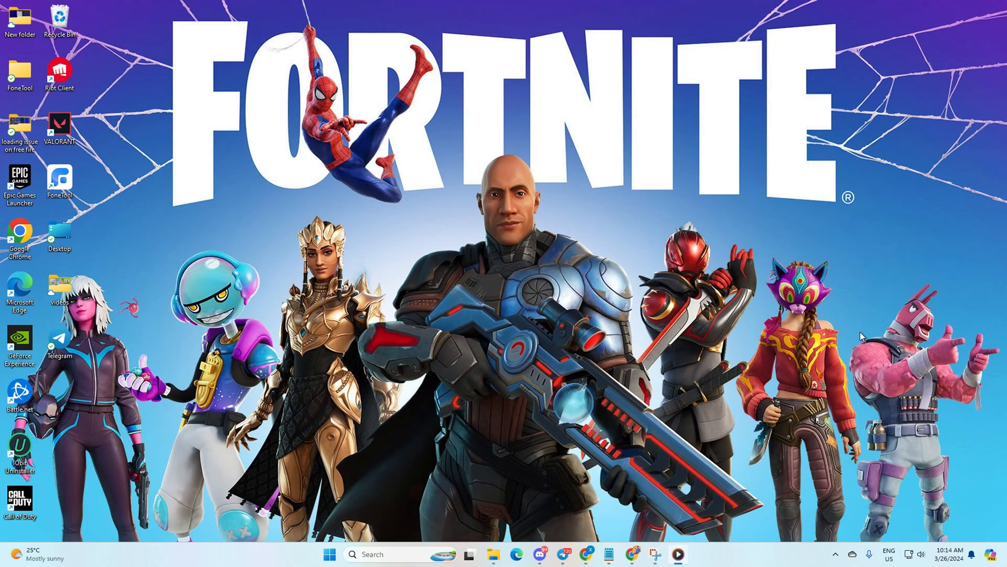
{"action": "mouse_move", "coordinate": [326, 564]}
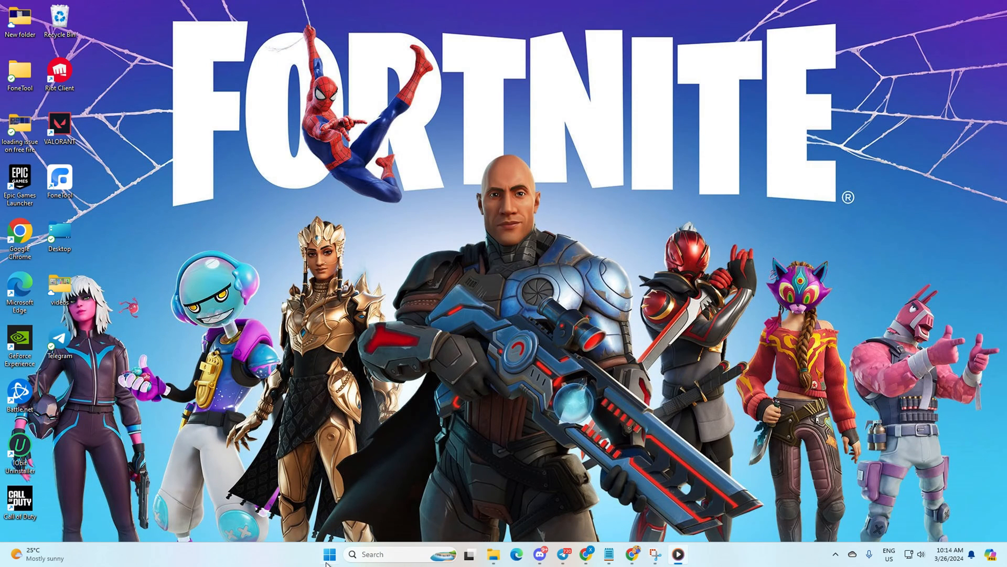
- Launch Run from search and browse to %localappdata%
{"action": "type", "text": "cmd"}
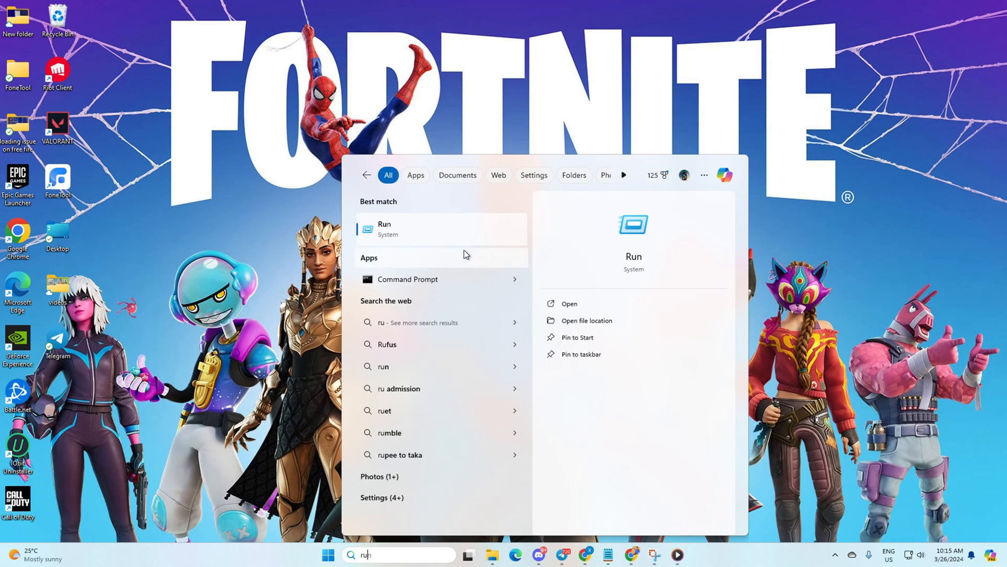
{"action": "left_click", "coordinate": [568, 303]}
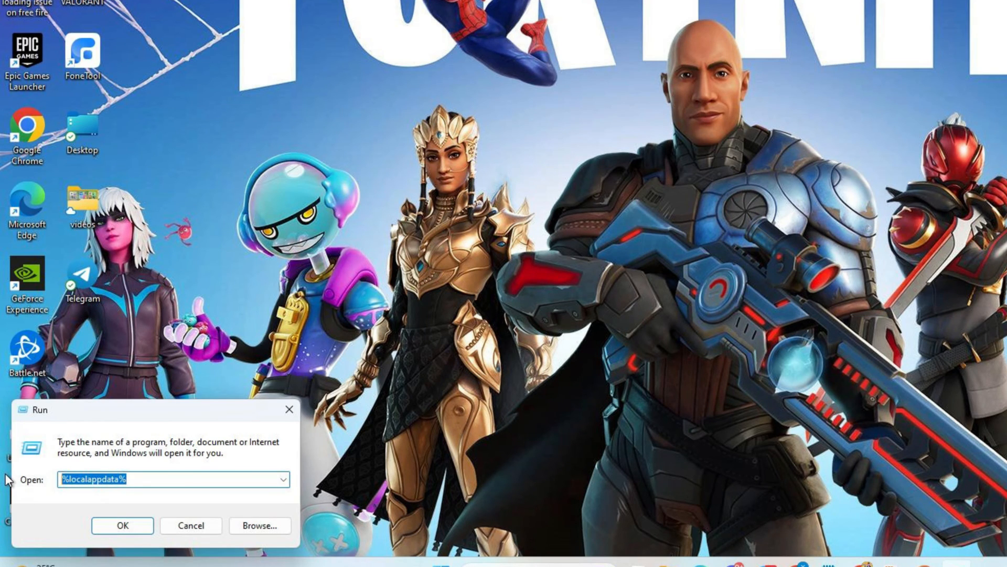
{"action": "left_click", "coordinate": [122, 525]}
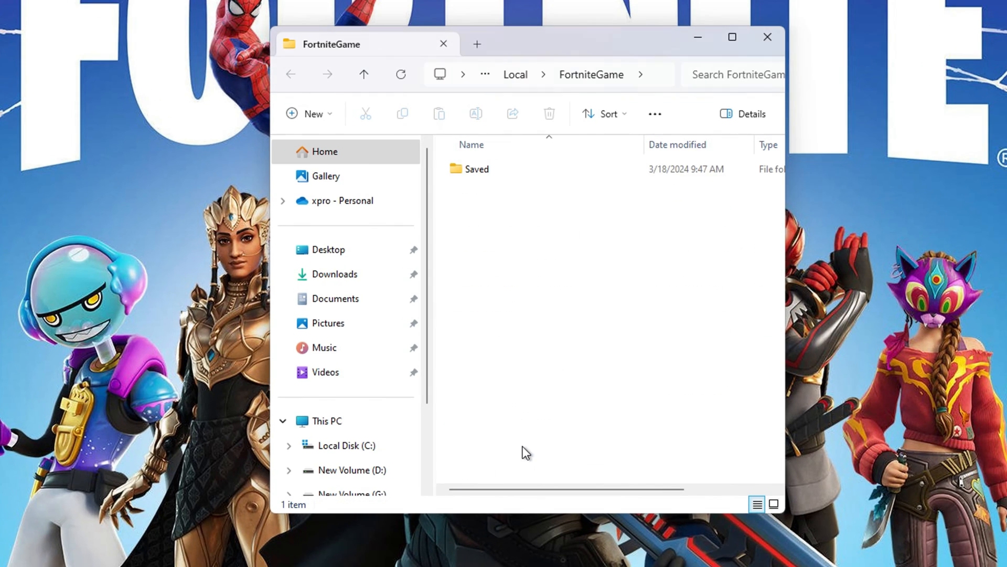
- Inside FortniteGame, enter Saved and select the Config folder for deletion
{"action": "double_click", "coordinate": [477, 168]}
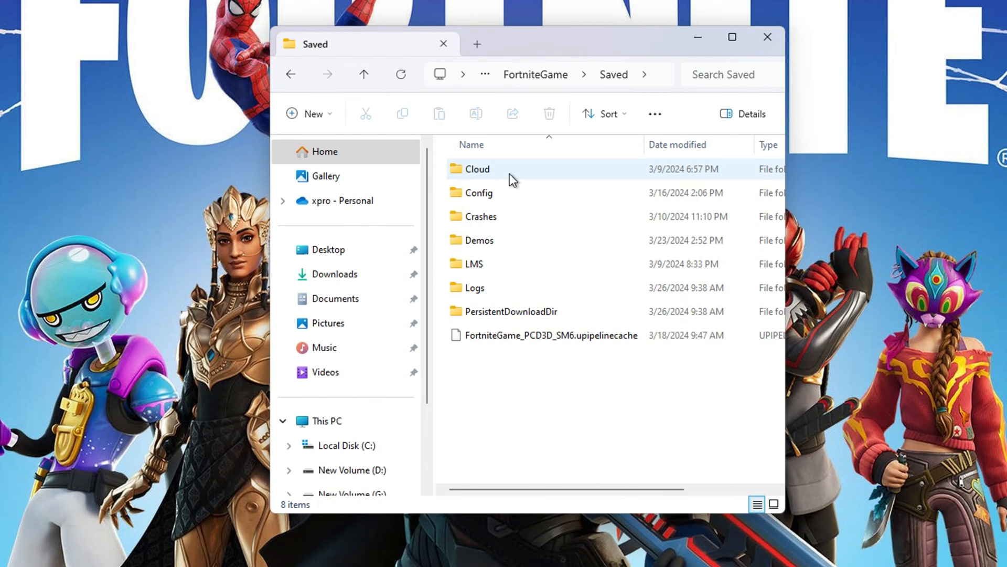
{"action": "left_click", "coordinate": [547, 113]}
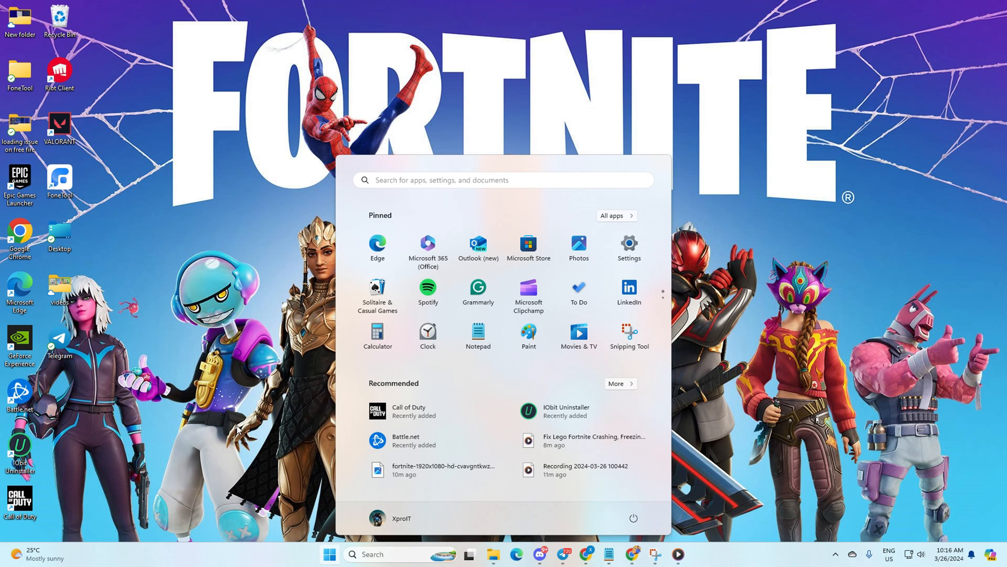
{"action": "left_click", "coordinate": [442, 106]}
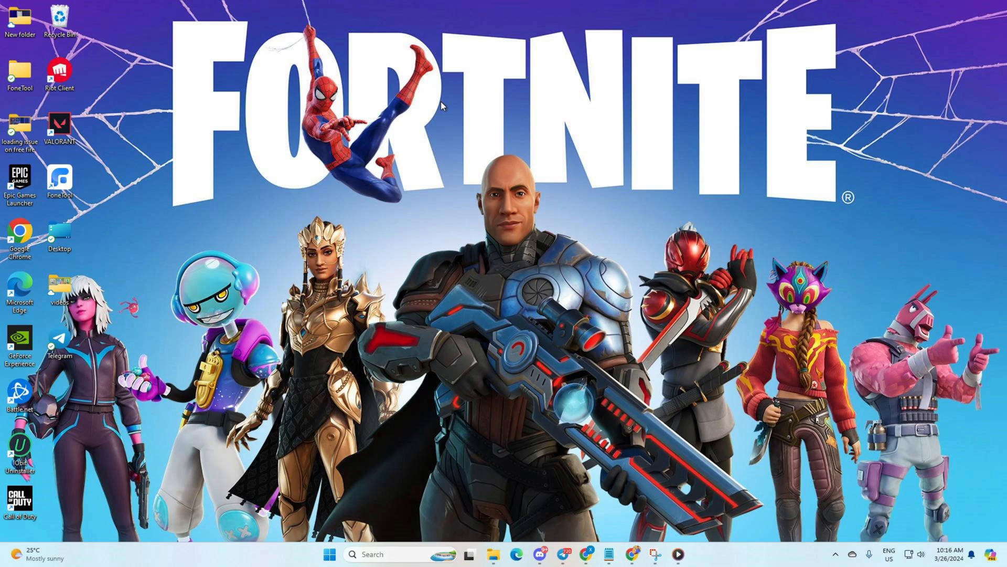